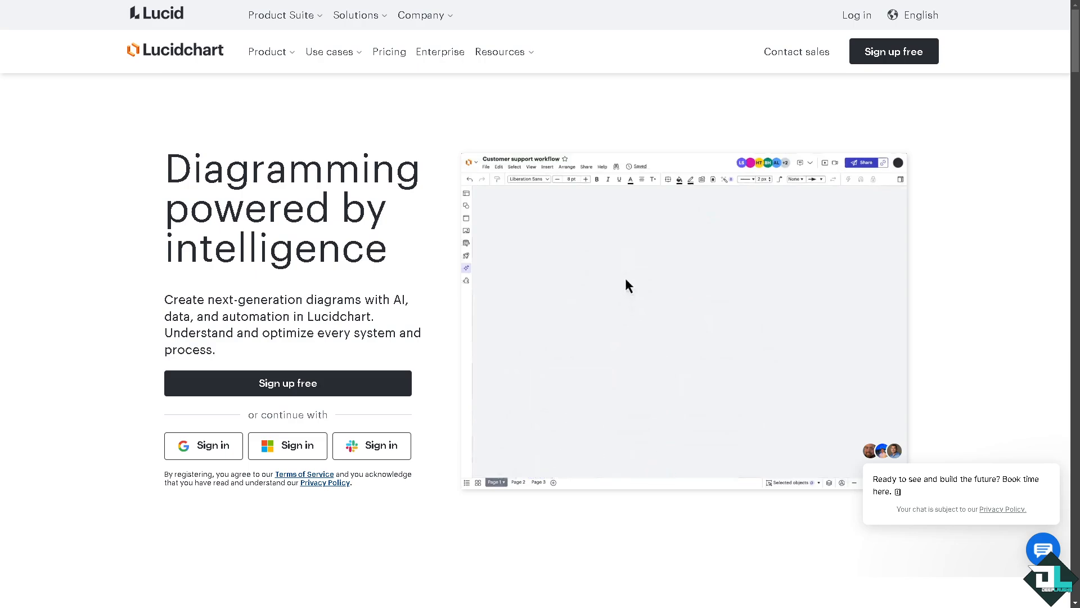
Reach the Lucidchart sign-up form from Log in and start entering the account's full name
left_click(466, 268)
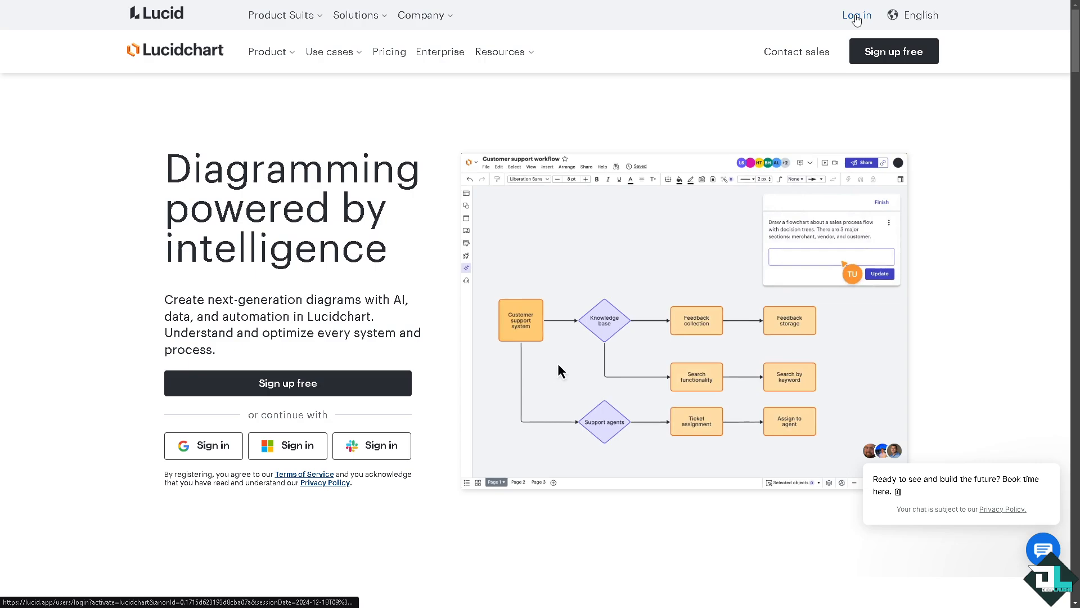
left_click(855, 14)
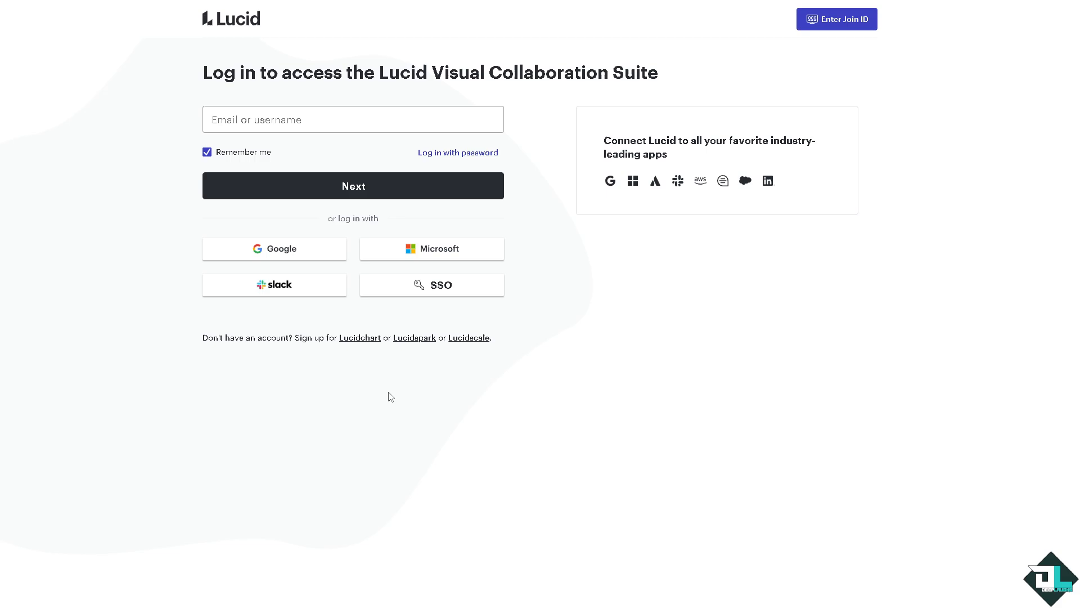
mouse_move(360, 338)
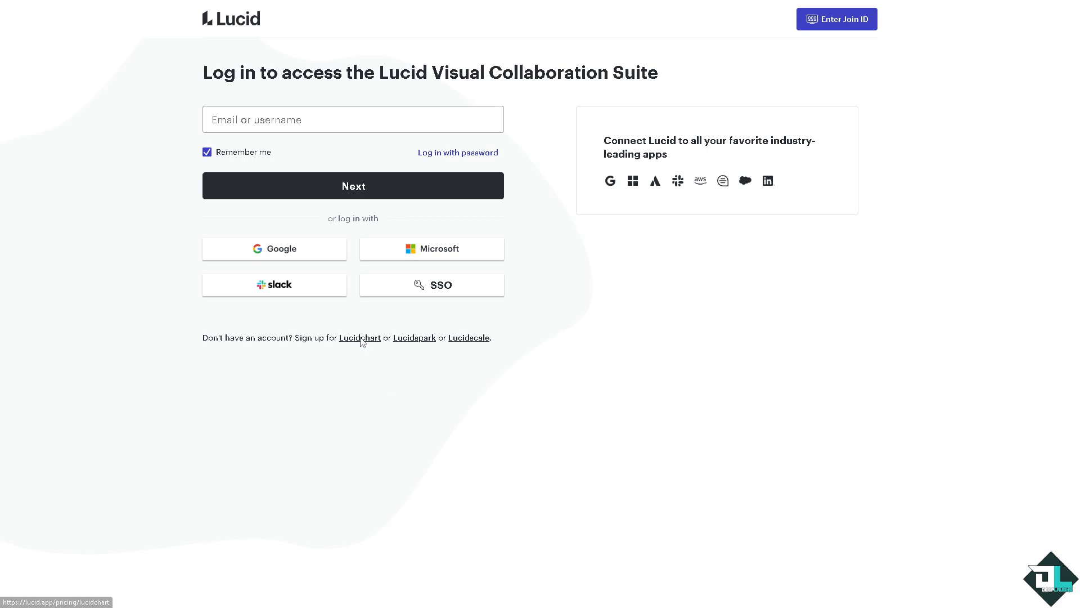
left_click(359, 338)
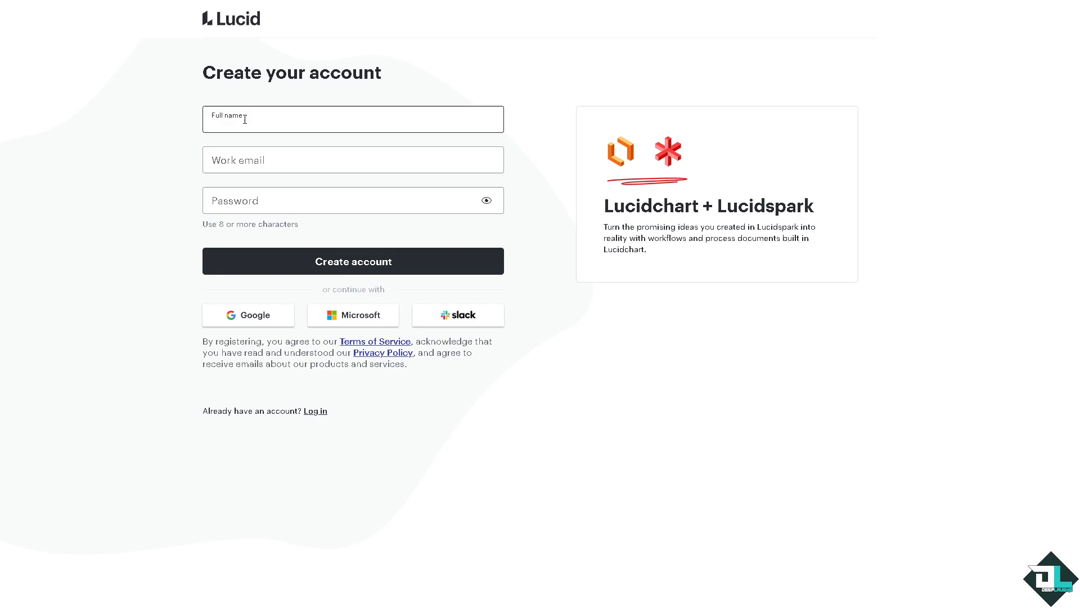
left_click(352, 261)
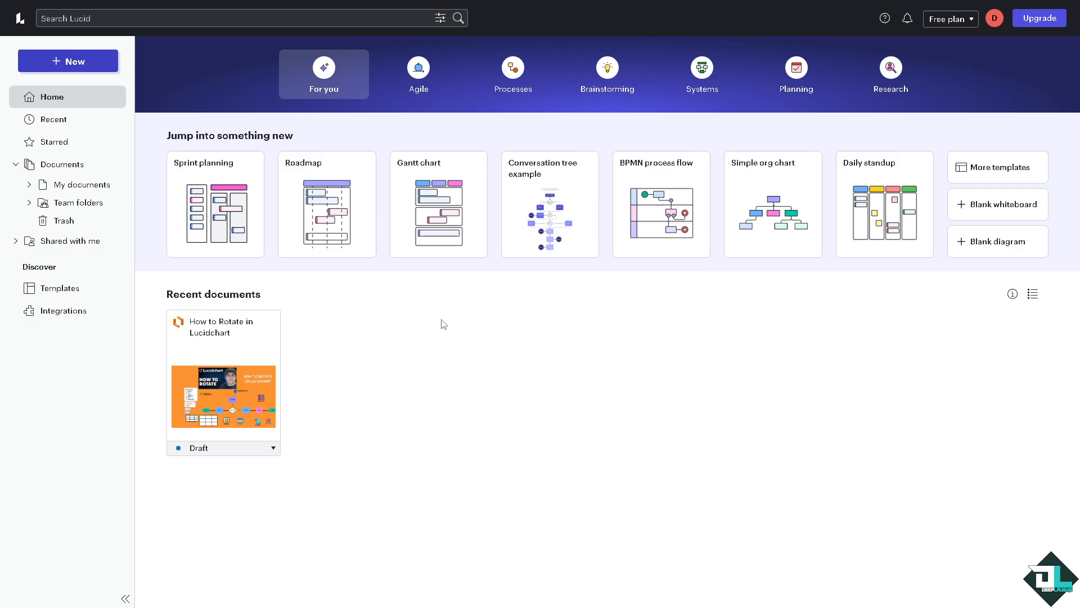
mouse_move(459, 330)
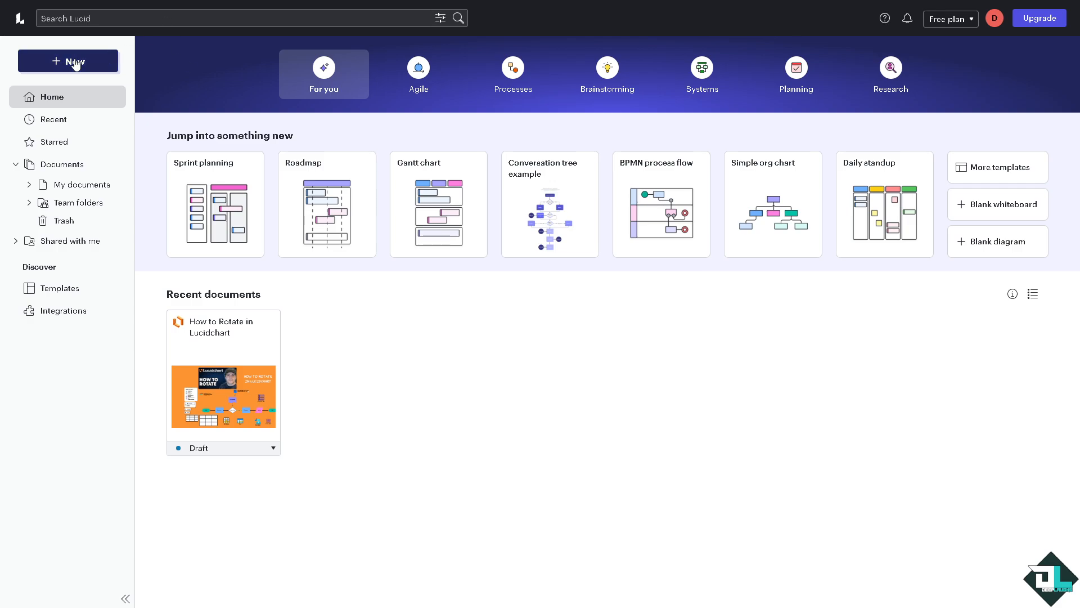
Open the 'How to Rotate in Lucidchart' document from Recent documents
left_click(68, 60)
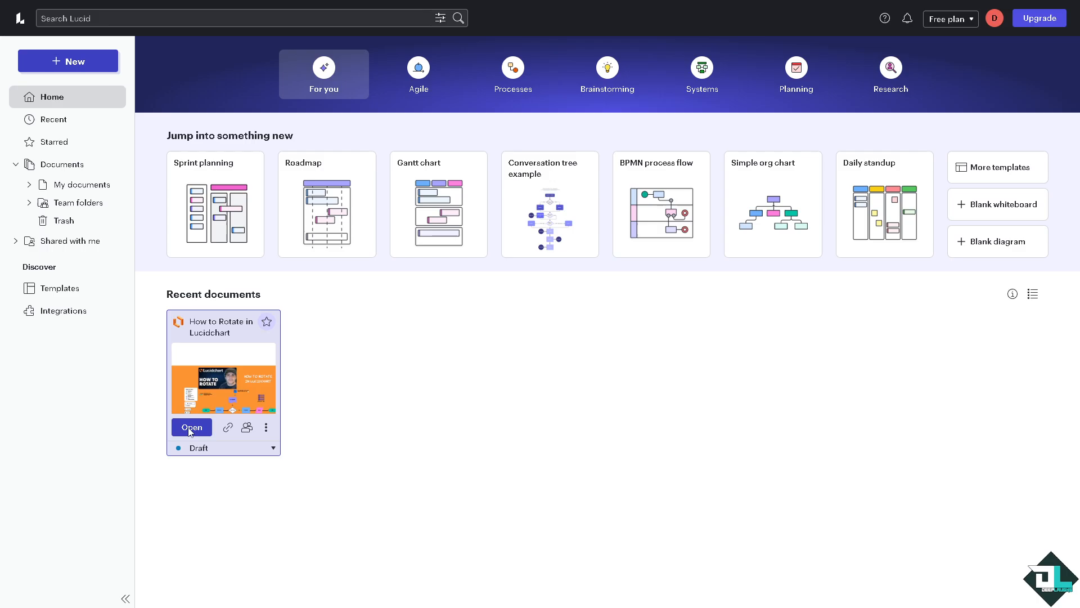
left_click(192, 427)
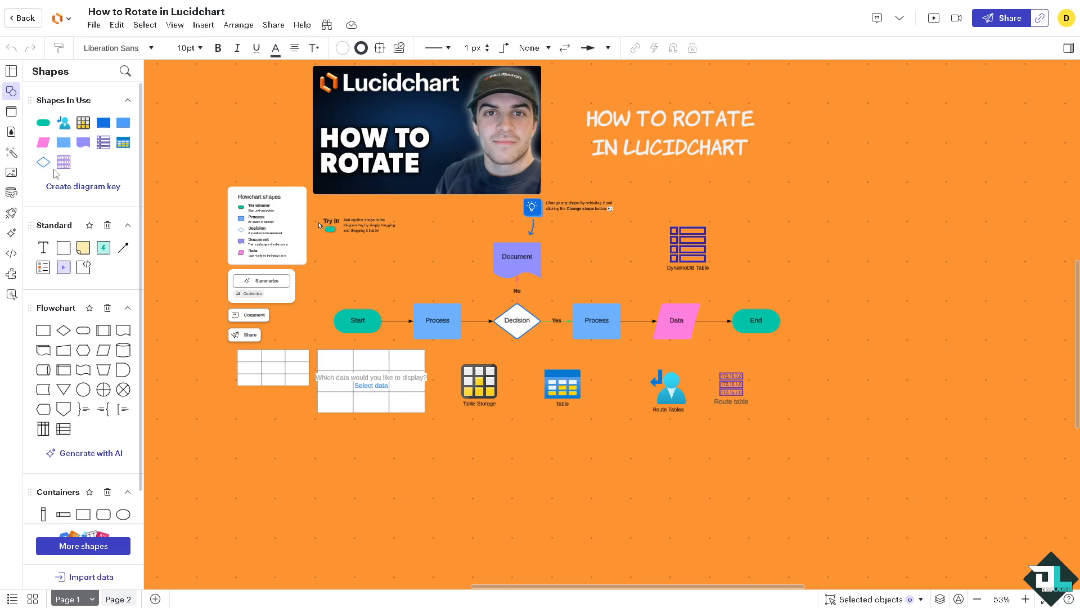
Enlarge the HOW TO ROTATE thumbnail and move it to the right below the title
left_click(425, 129)
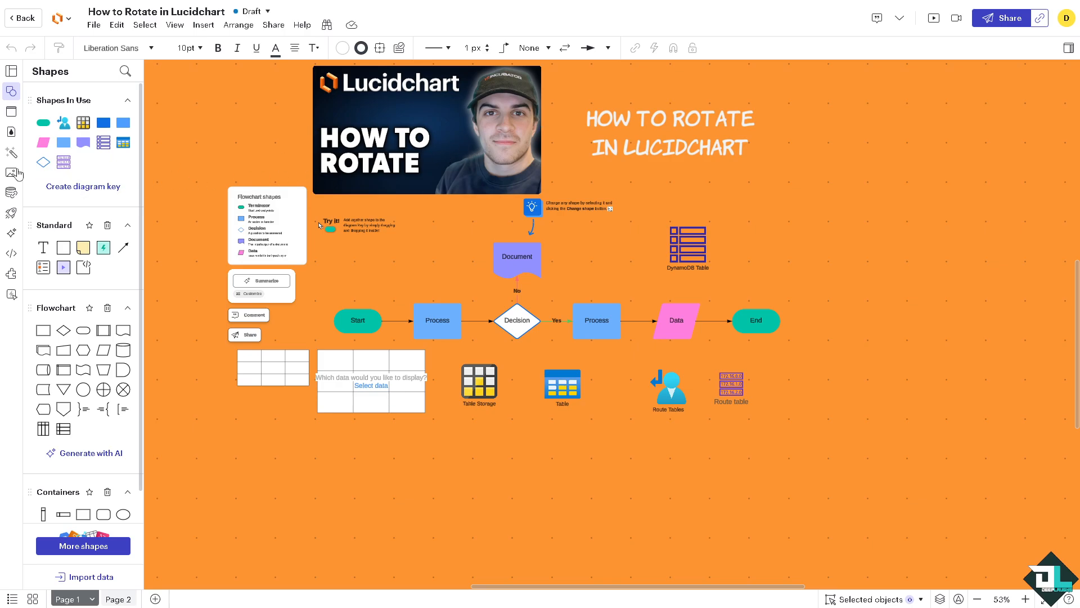
left_click(426, 130)
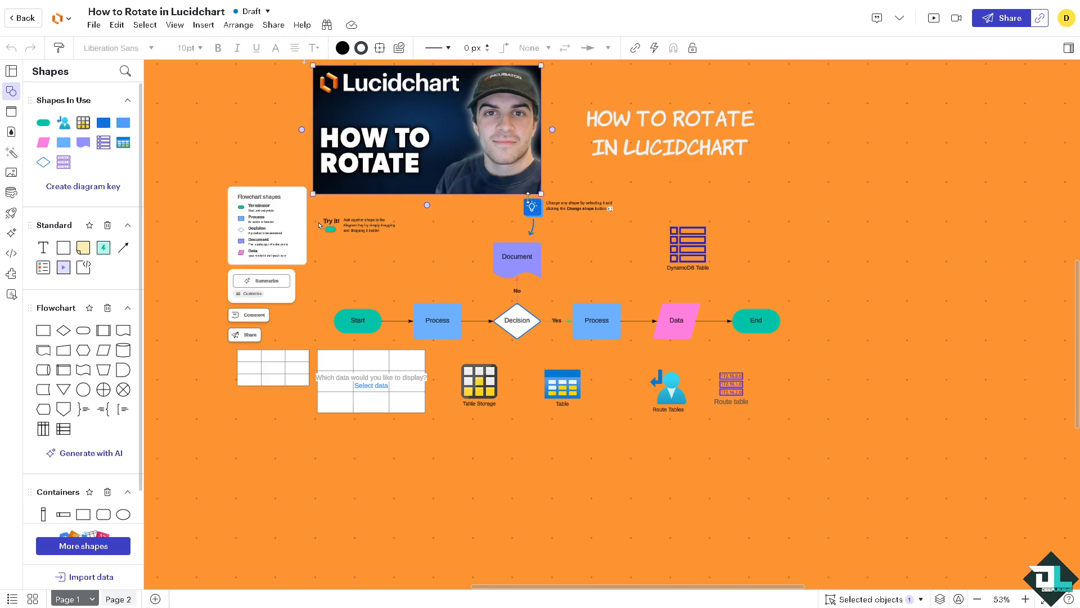
left_click_drag(426, 130, 883, 289)
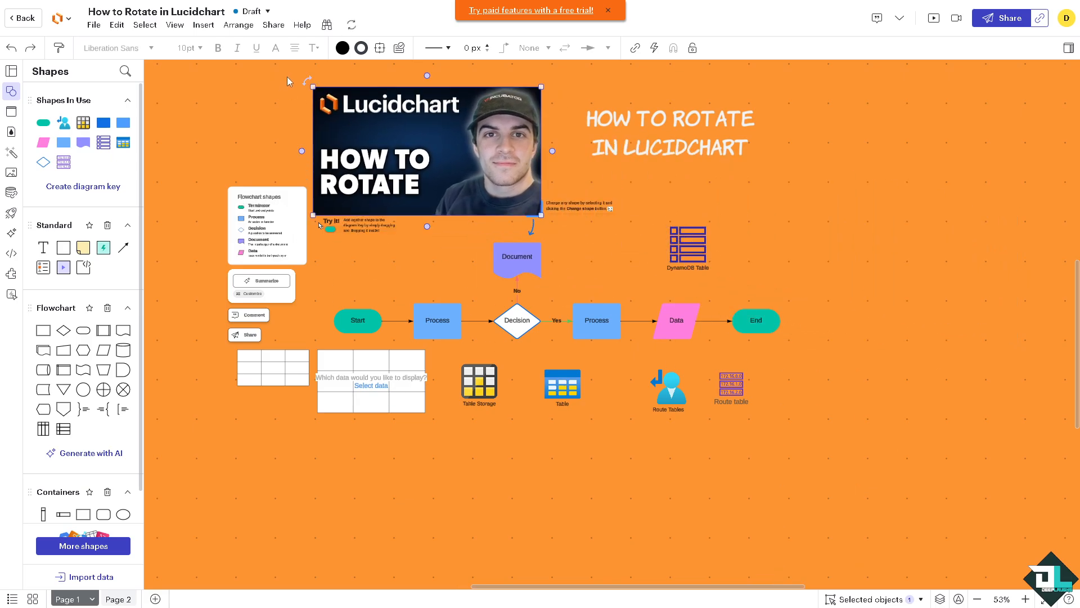
left_click_drag(425, 150, 902, 220)
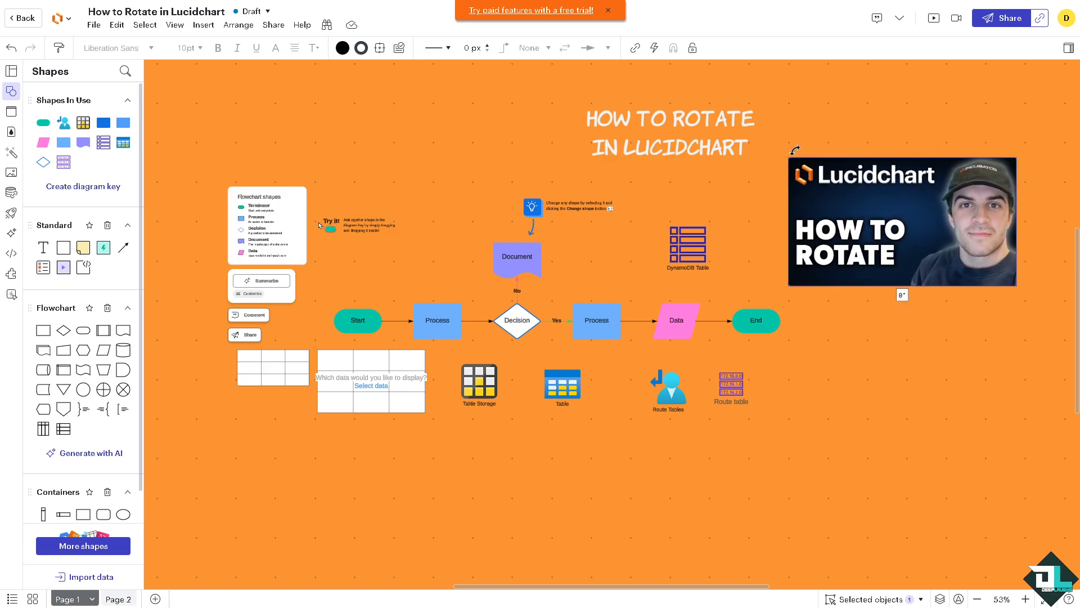
Tilt the thumbnail image about 9° clockwise with its rotation handle
left_click(896, 221)
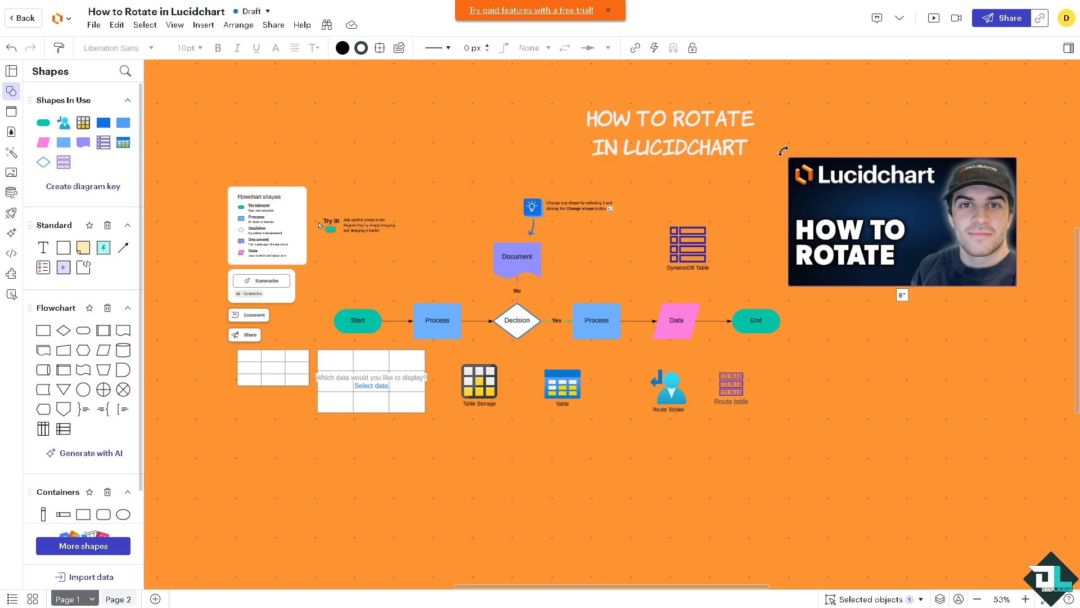
mouse_move(782, 150)
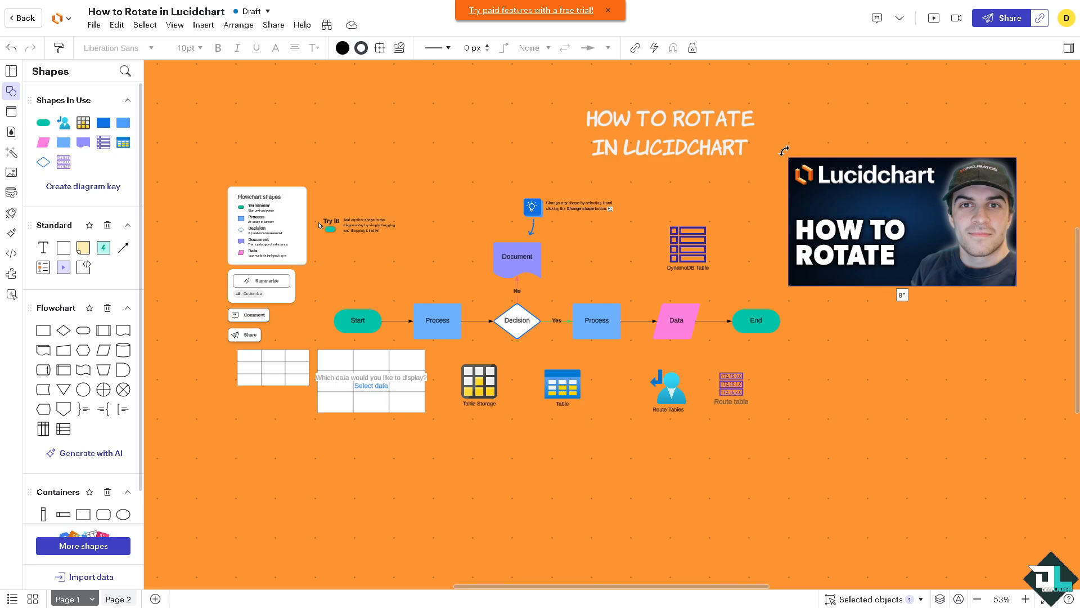
left_click_drag(785, 150, 808, 128)
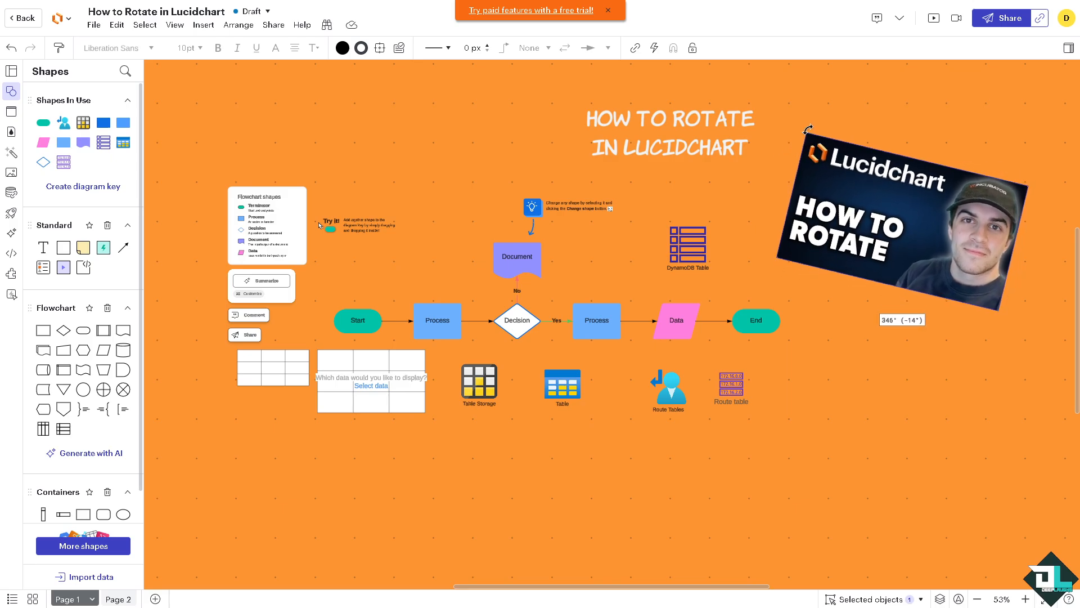
left_click_drag(809, 128, 919, 123)
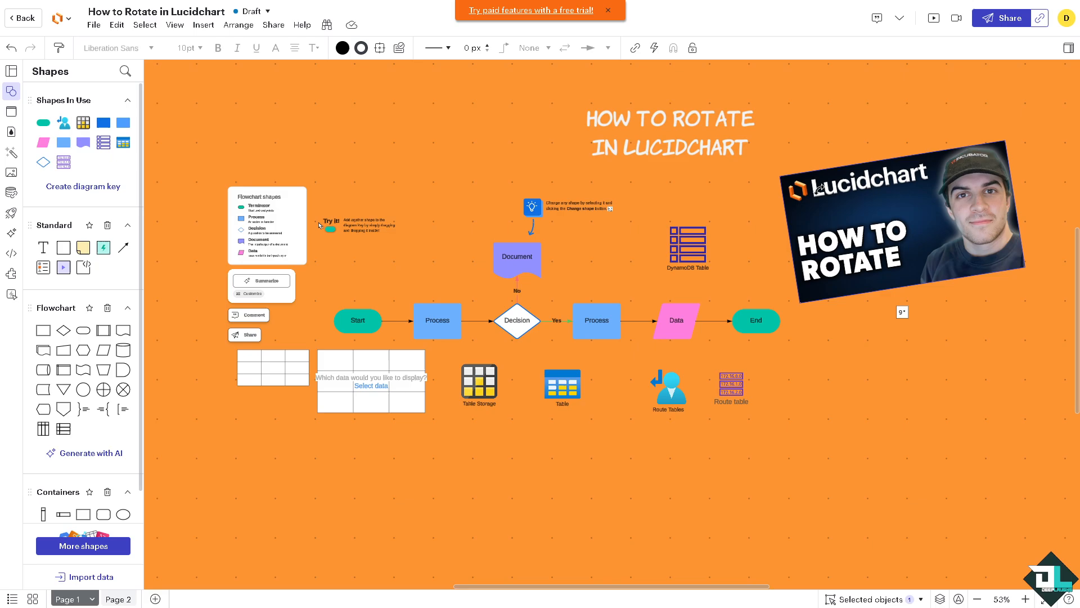
left_click(668, 118)
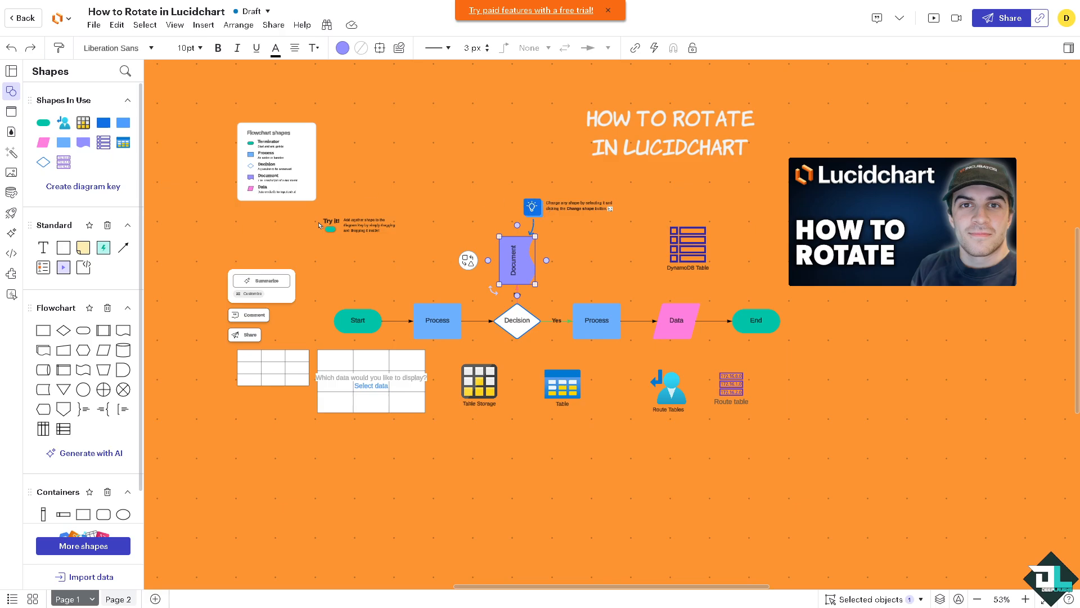
mouse_move(570, 188)
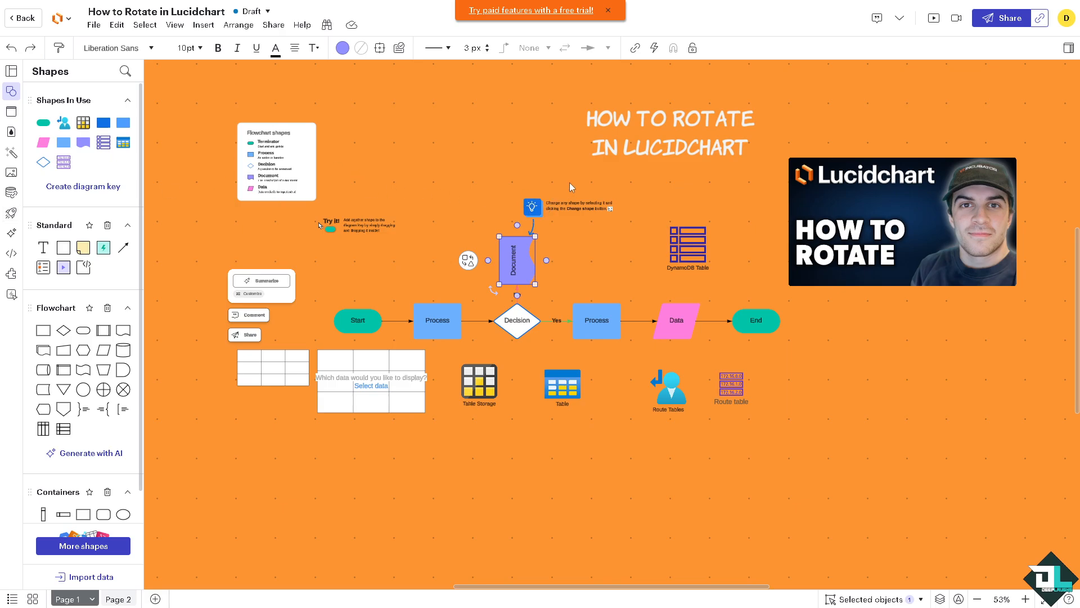
Bring up the context actions for the shapes legend, then for the canvas
right_click(276, 159)
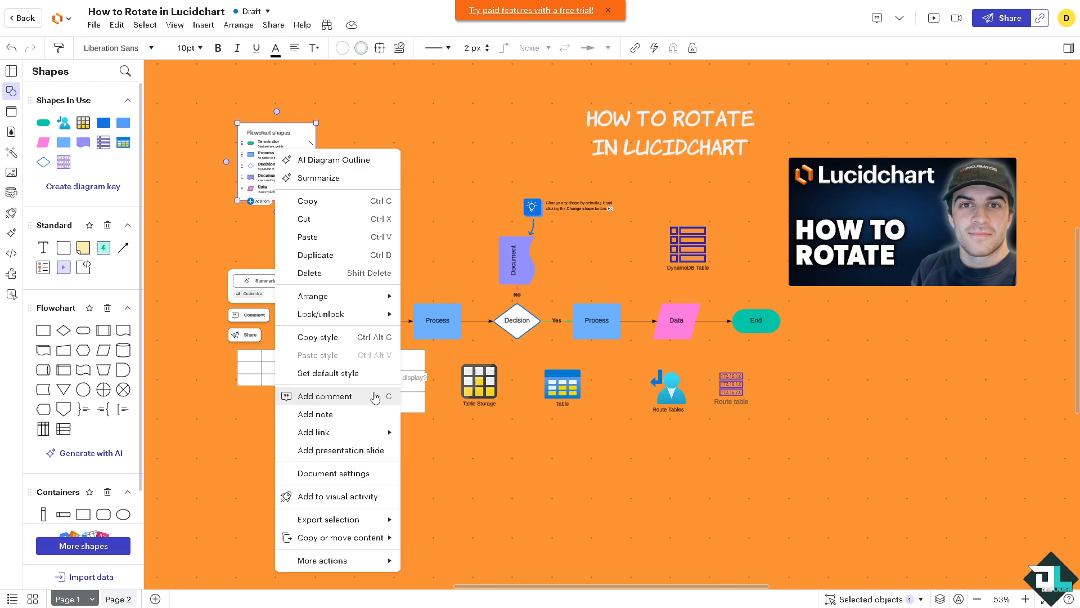
mouse_move(321, 414)
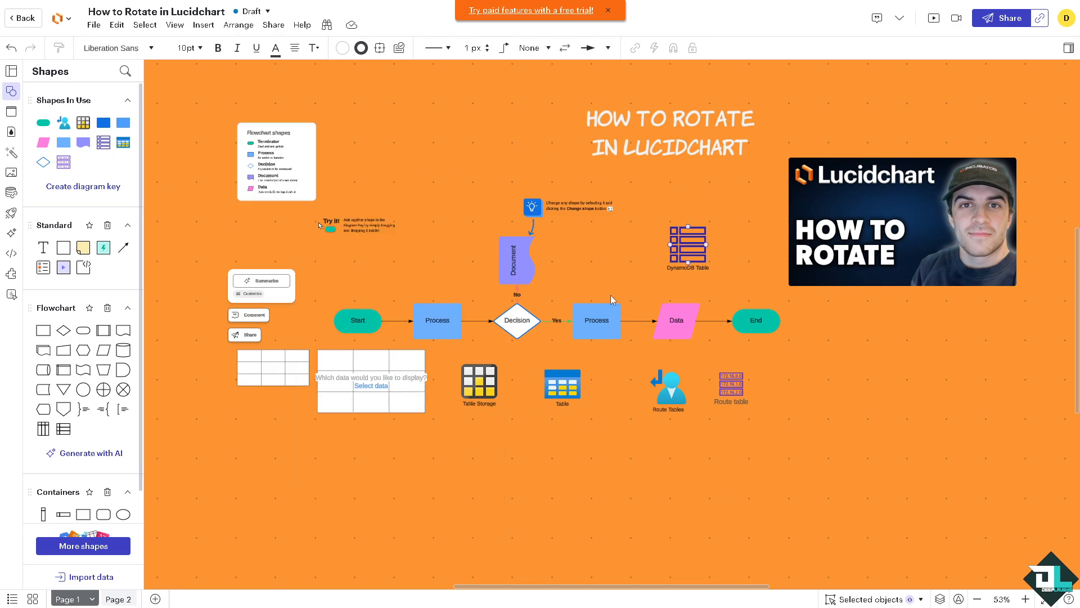
right_click(902, 221)
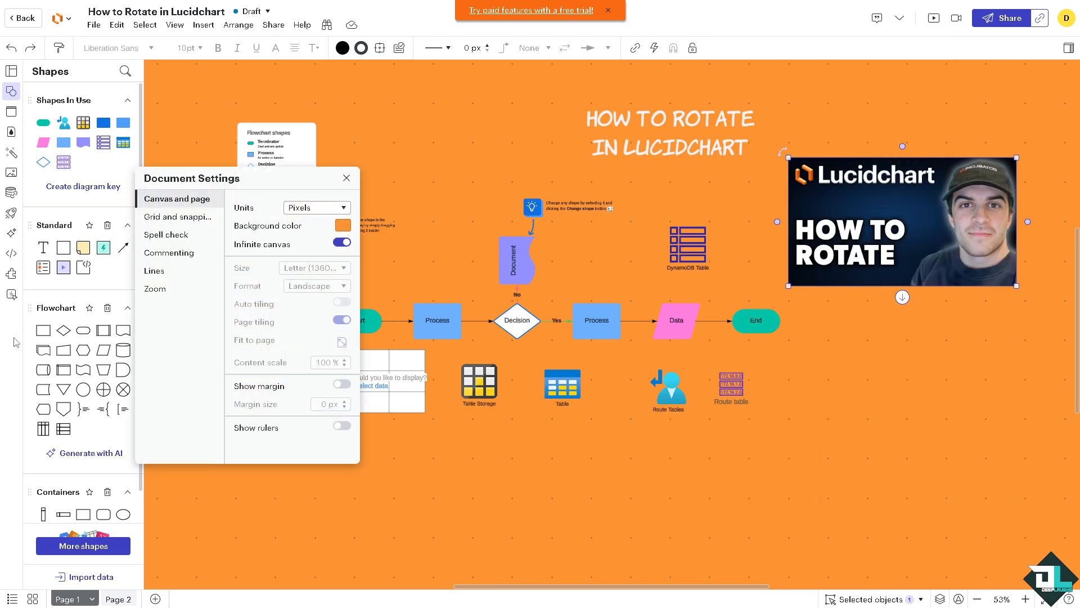
mouse_move(286, 328)
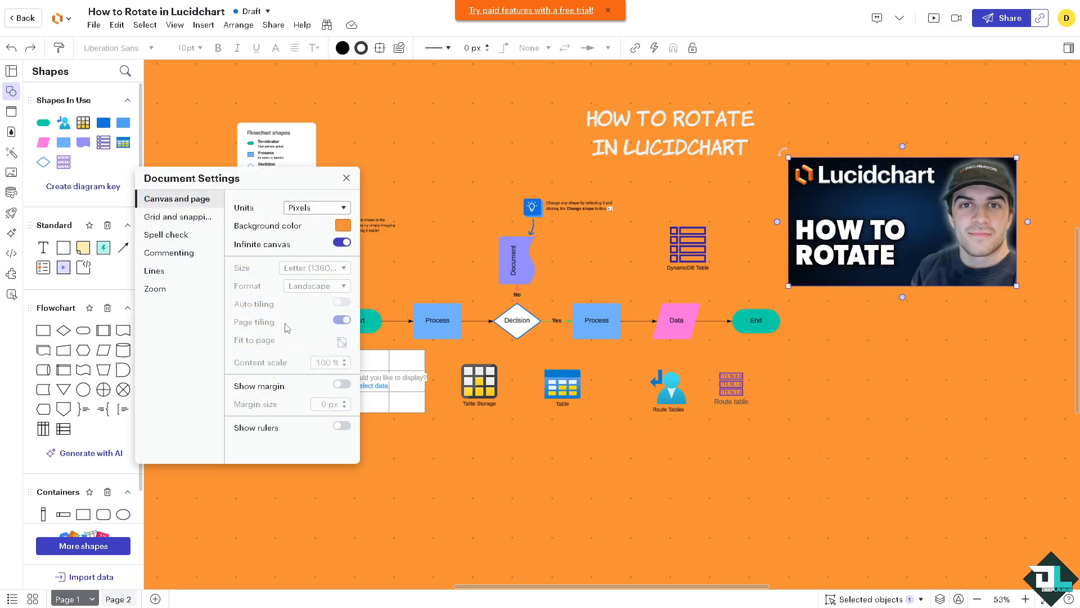
left_click(178, 216)
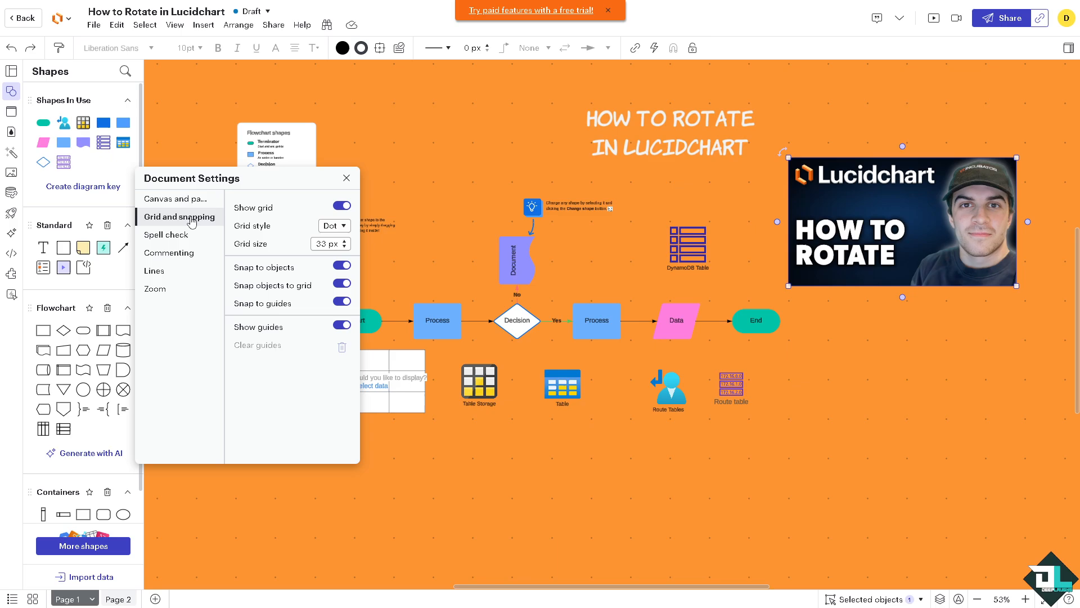
left_click(168, 252)
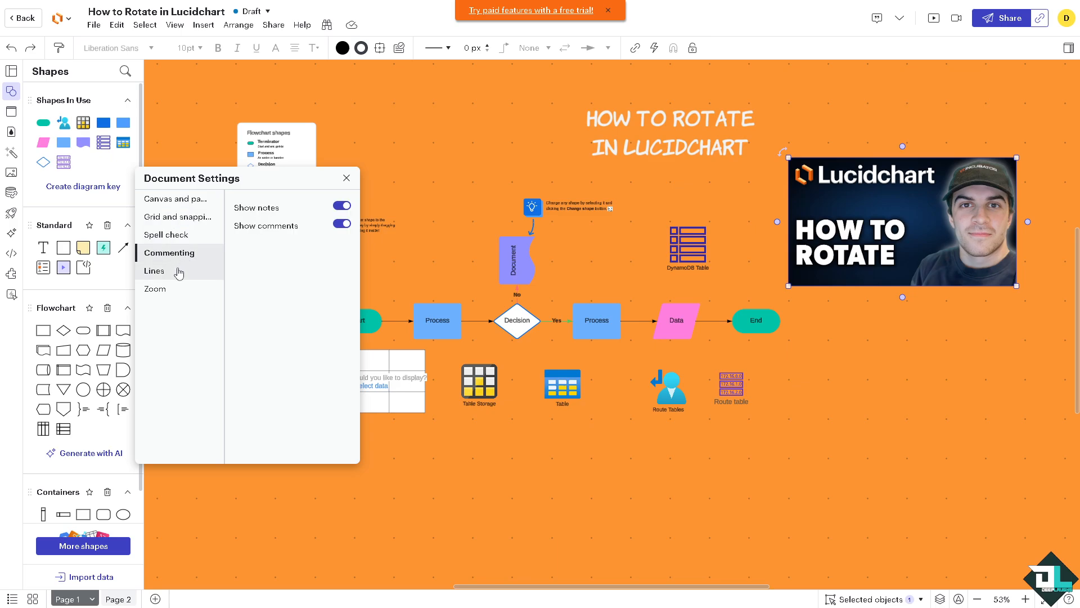
left_click(175, 198)
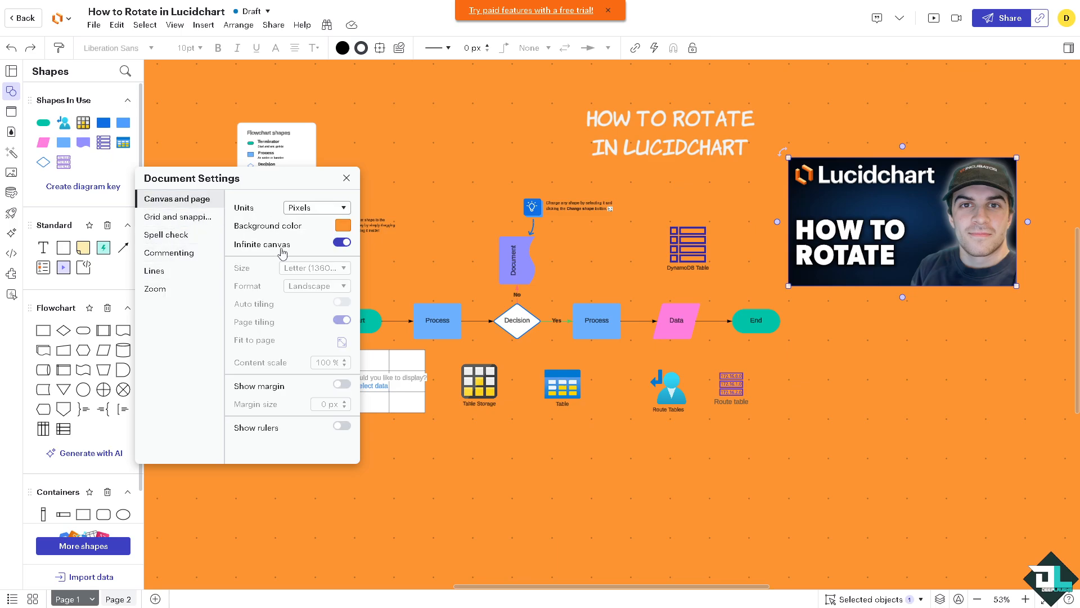
left_click(347, 177)
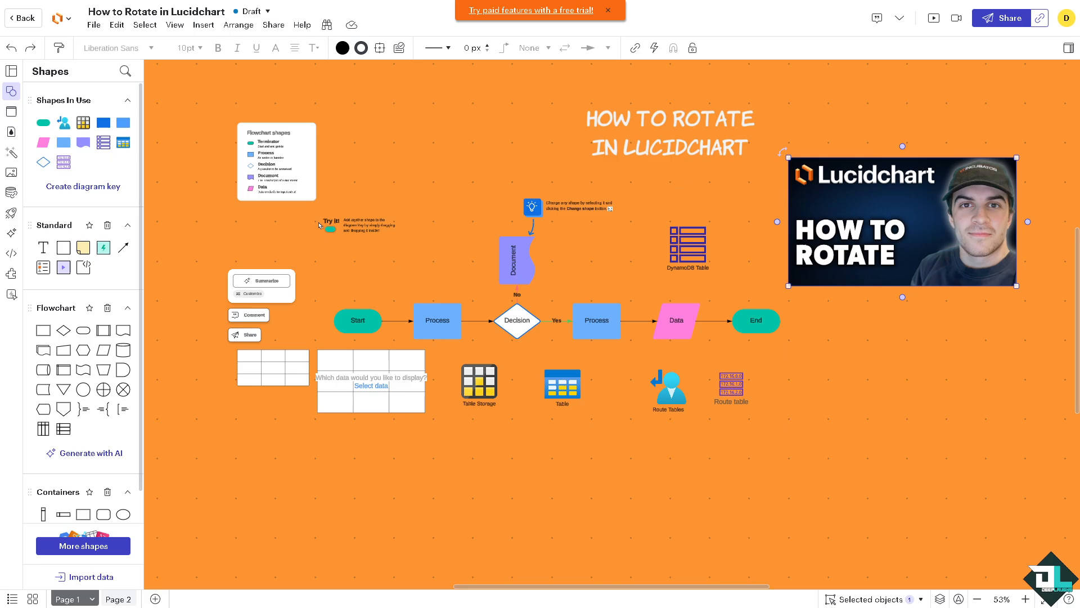
left_click(277, 161)
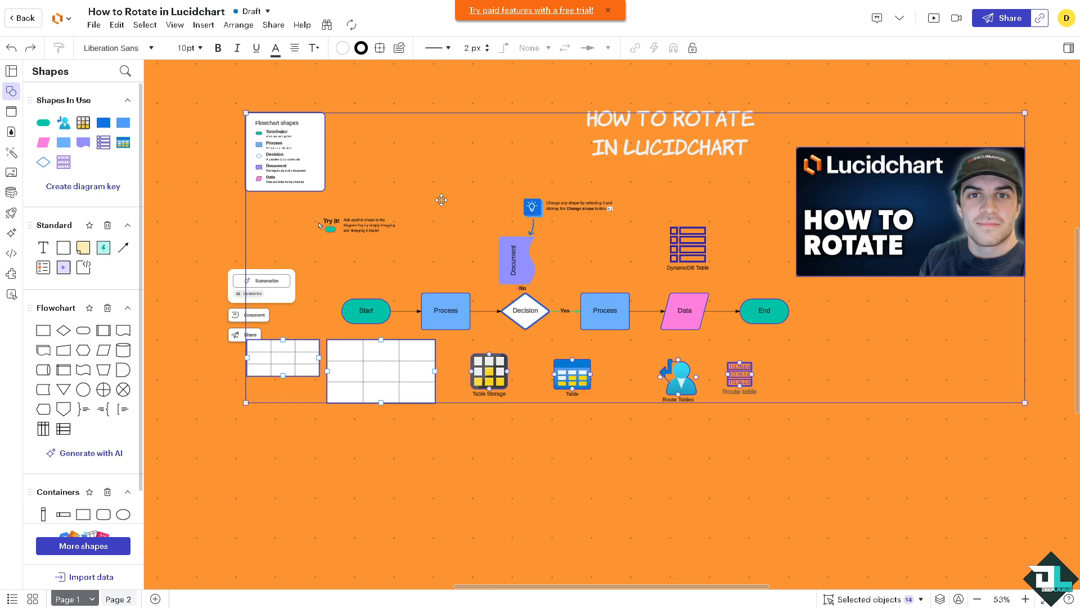
mouse_move(383, 193)
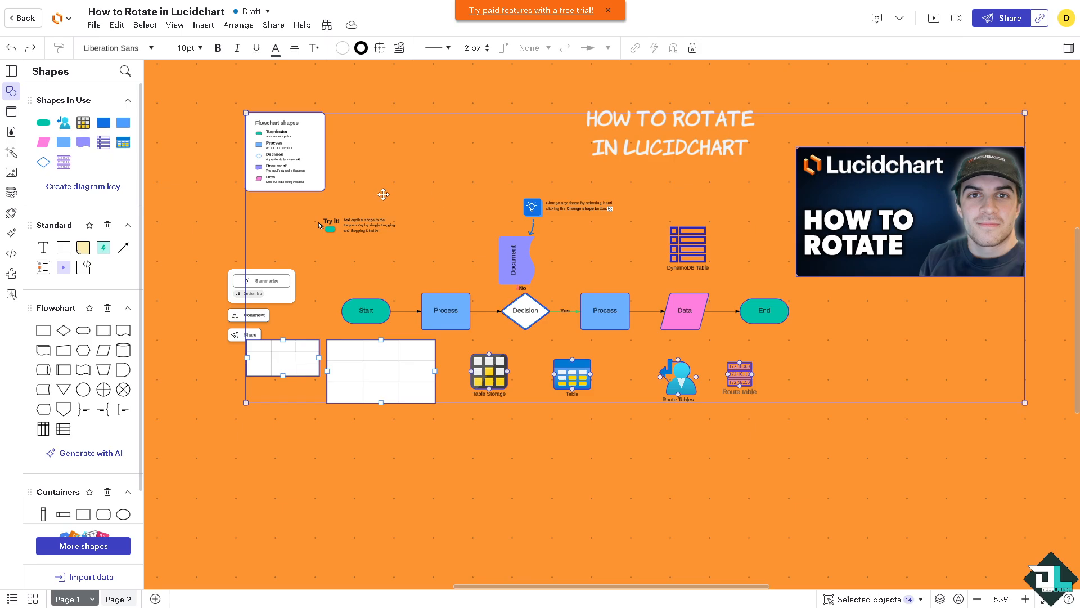
Zoom out so the fourteen selected objects show as one compact block
scroll("down", 3)
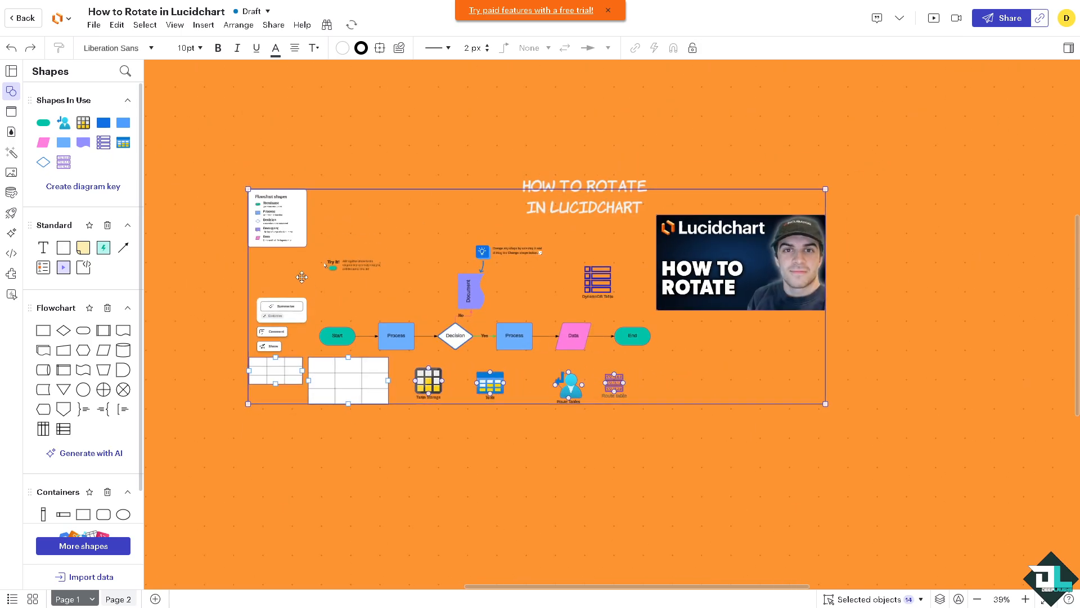